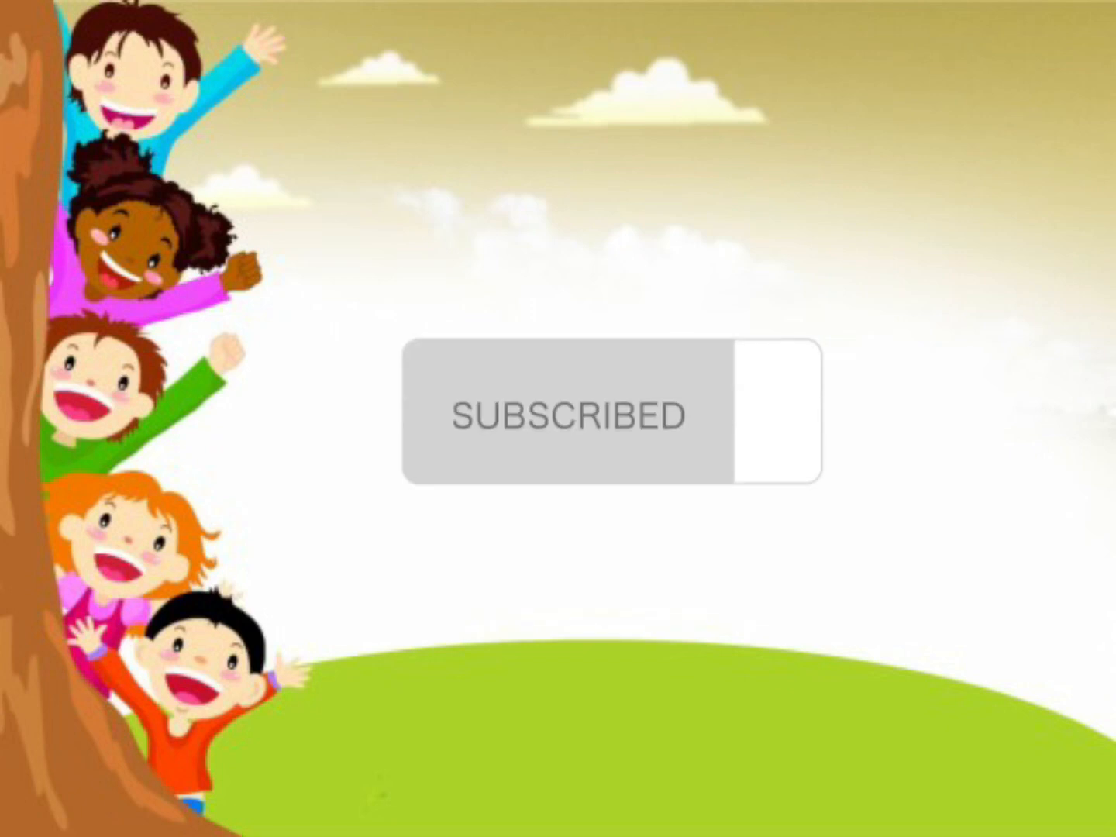
left_click(775, 412)
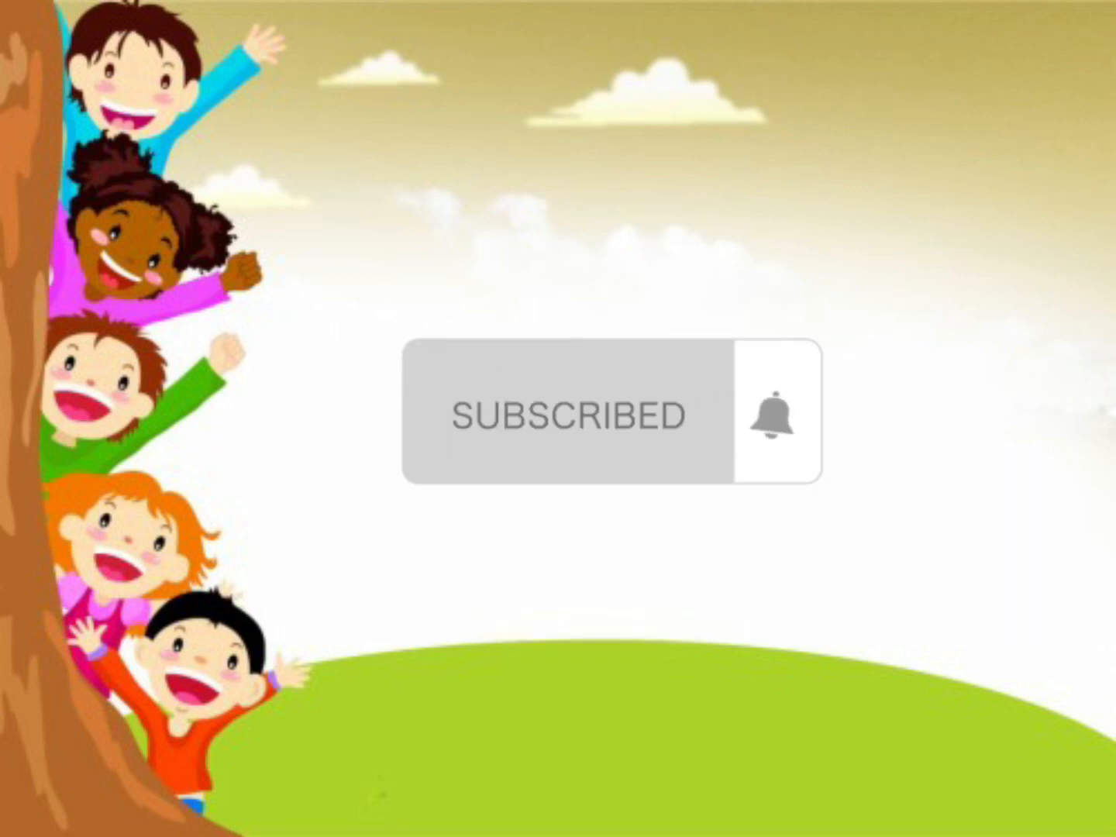
left_click(772, 412)
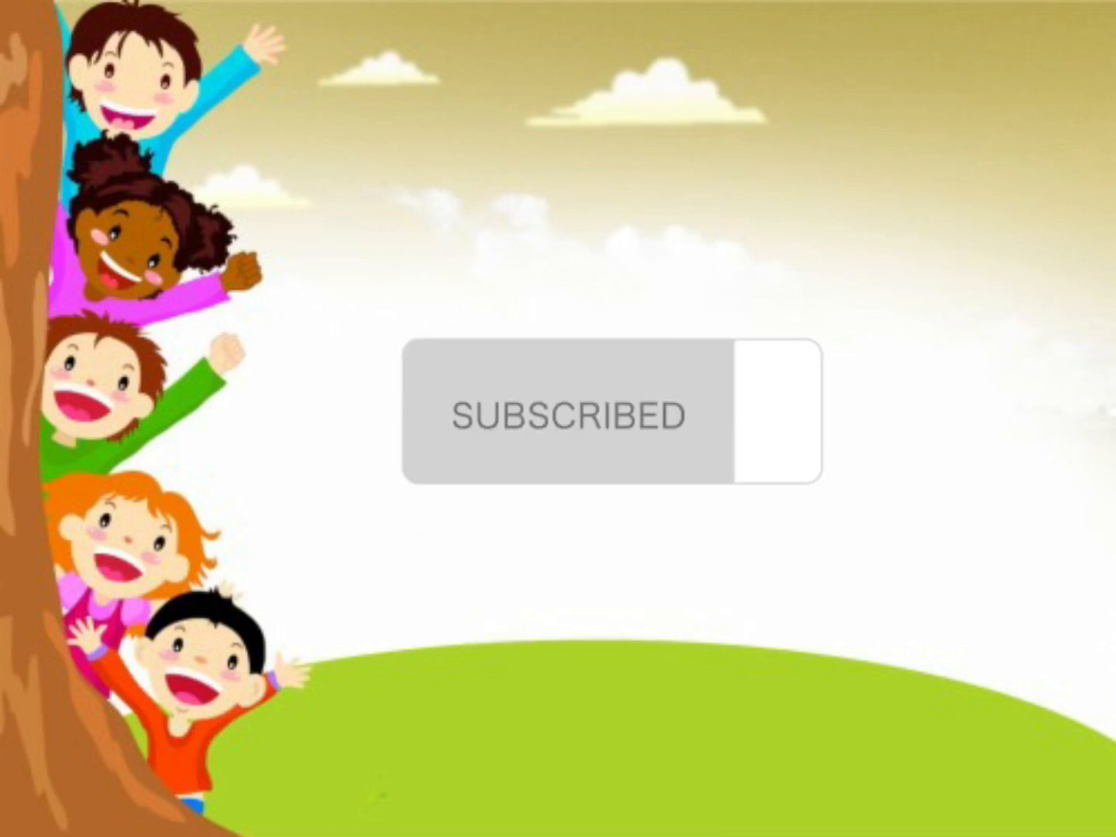